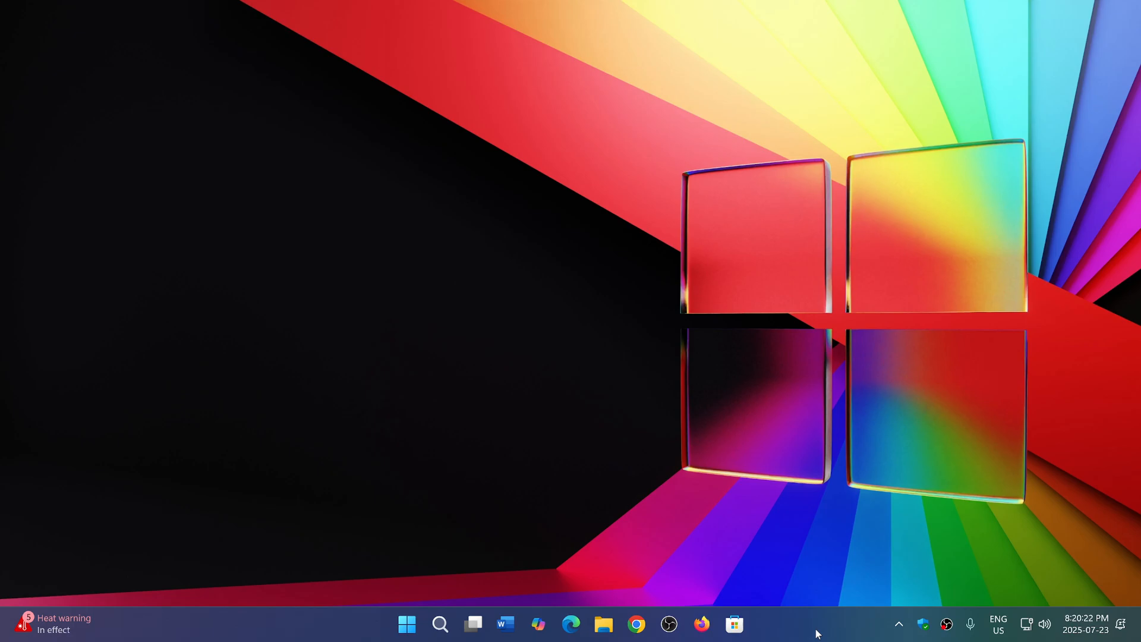
pyautogui.moveTo(704, 484)
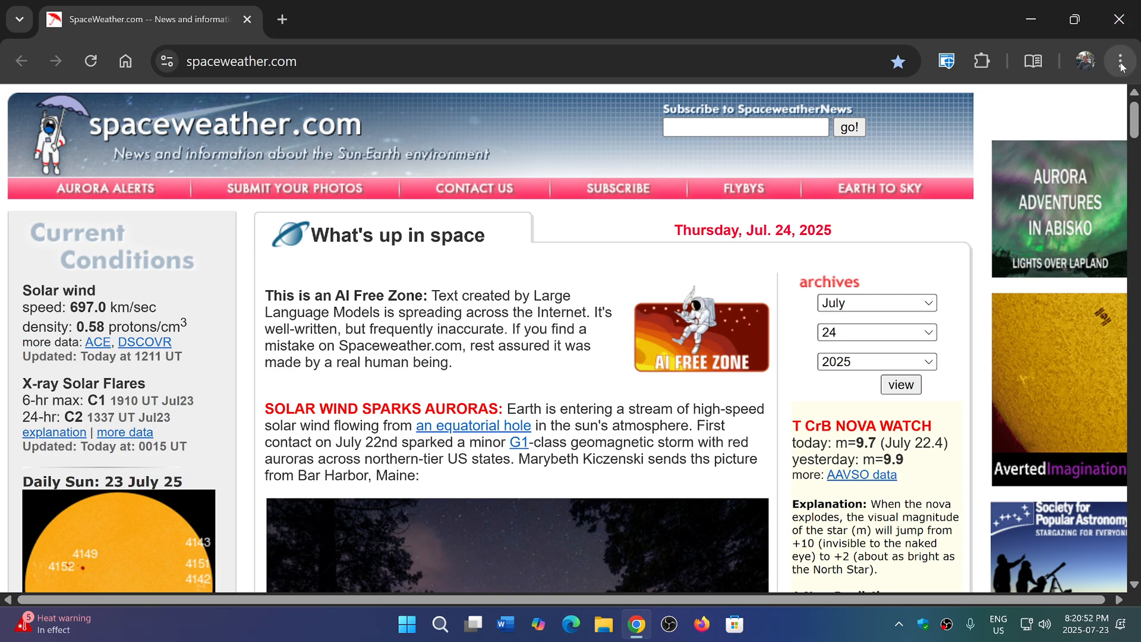
# Show the About Google Chrome page reporting version 138.0.7204.169 as up to date.
pyautogui.click(1119, 61)
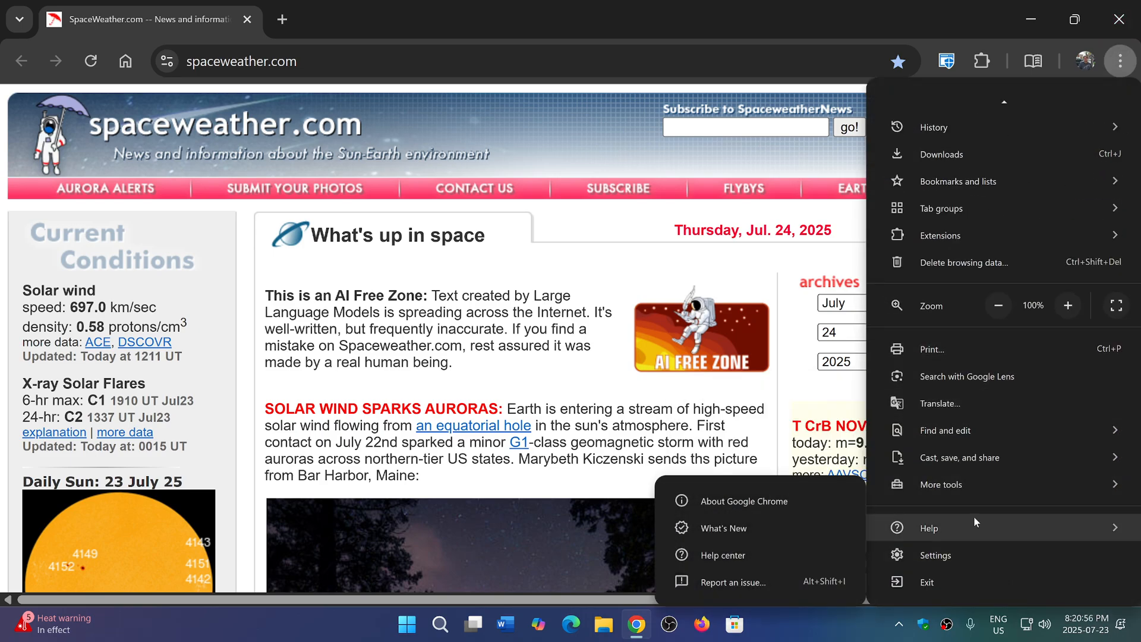
pyautogui.click(742, 500)
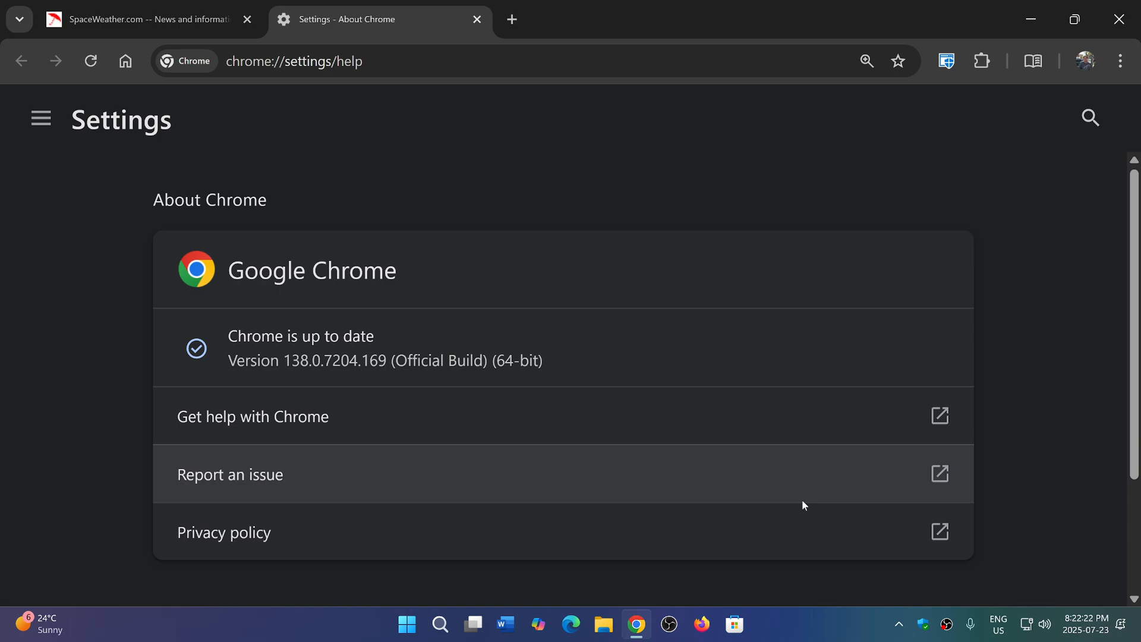
pyautogui.moveTo(834, 633)
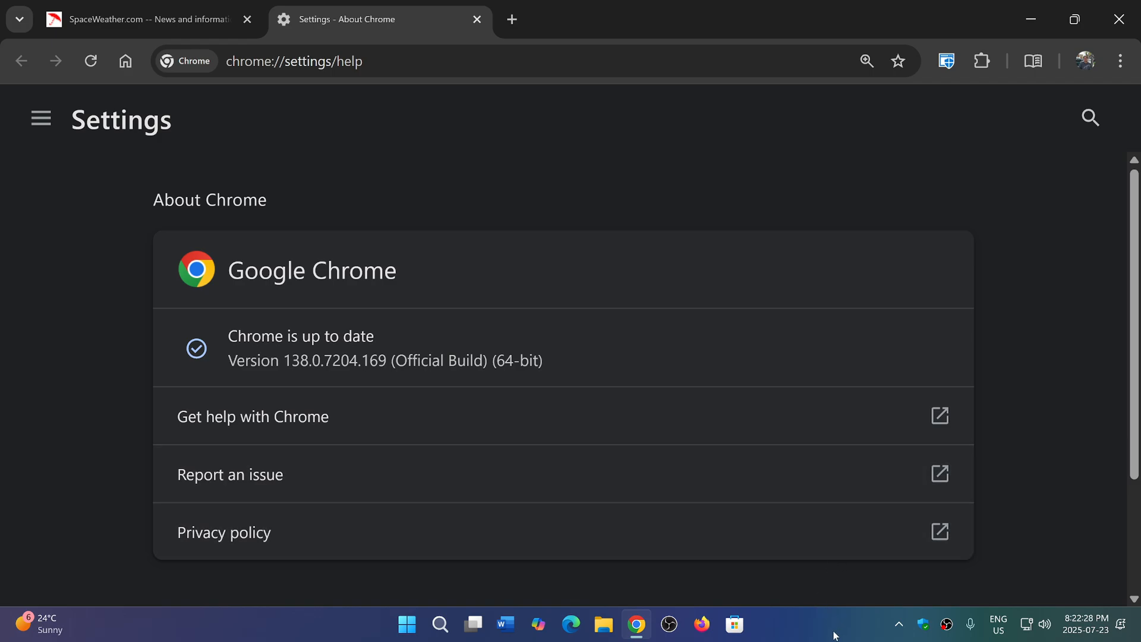